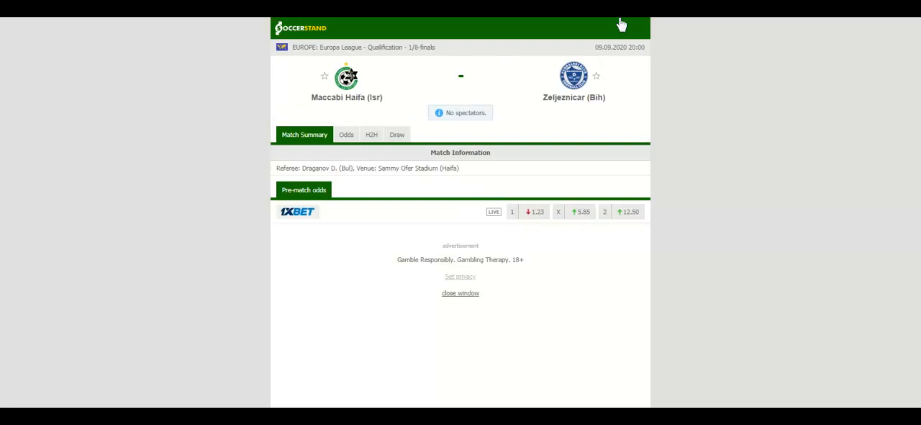
Show the H2H recent results for Maccabi Haifa and Zeljeznicar
{"action": "left_click", "coordinate": [371, 134]}
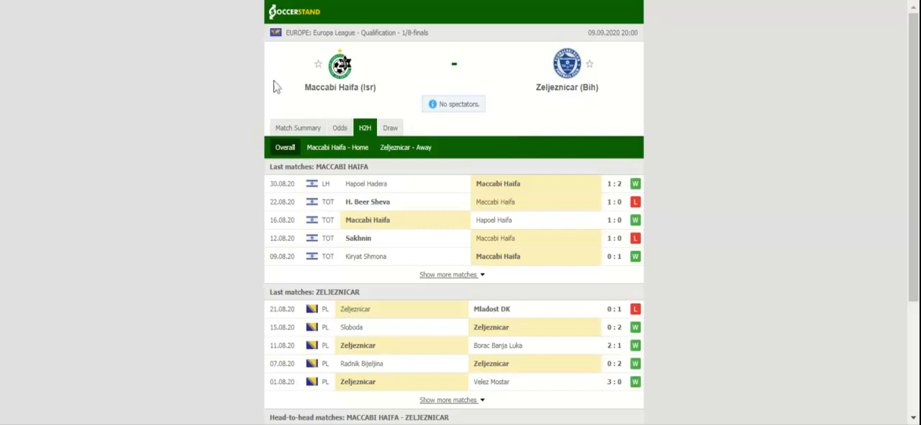
Display the Asian handicap (AH) bookmaker odds for Maccabi Haifa vs Zeljeznicar
{"action": "left_click", "coordinate": [340, 126]}
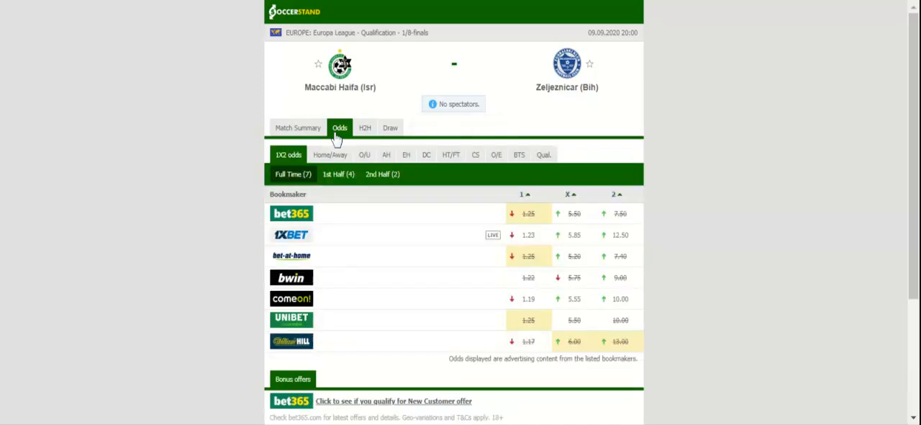
{"action": "mouse_move", "coordinate": [336, 138]}
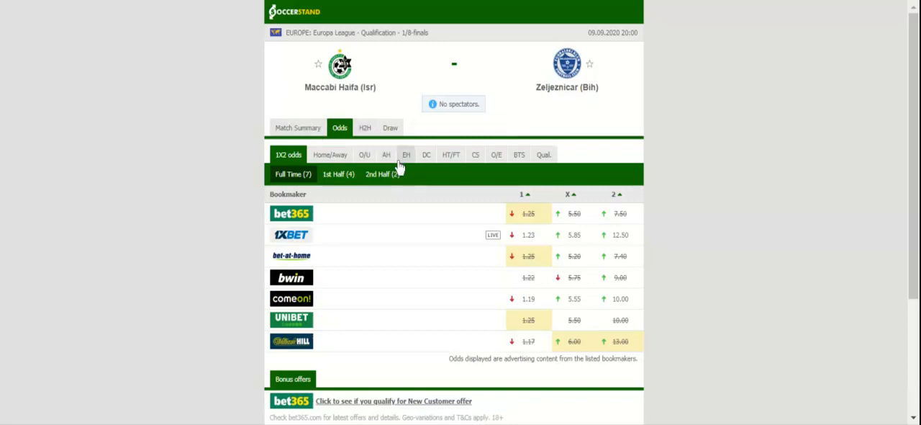
{"action": "left_click", "coordinate": [386, 154]}
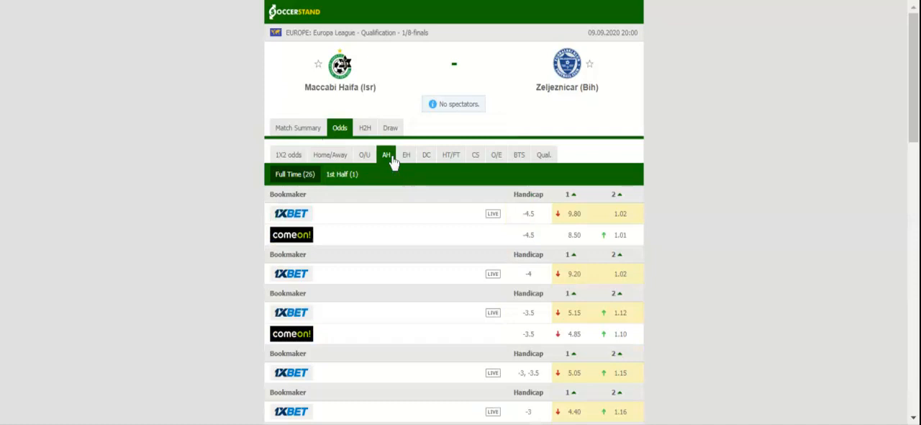